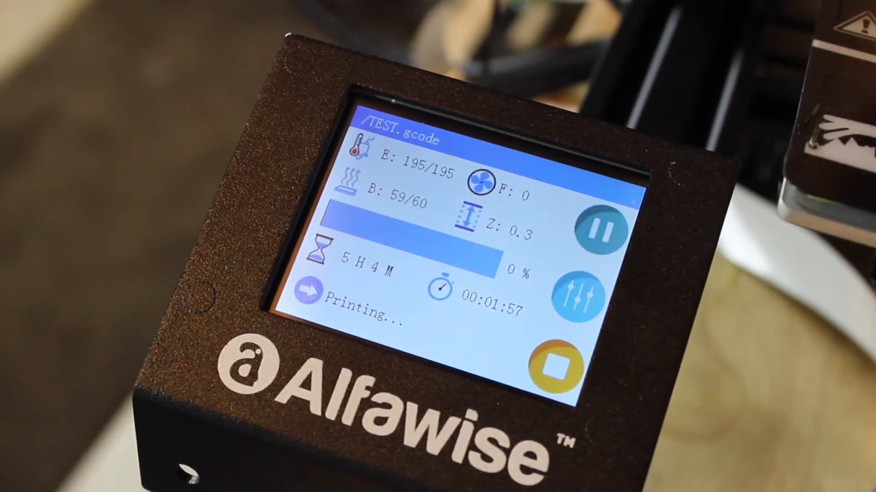
Visit the Leveling screen with its five bed points, then return to the home menu.
{"action": "left_click", "coordinate": [577, 293]}
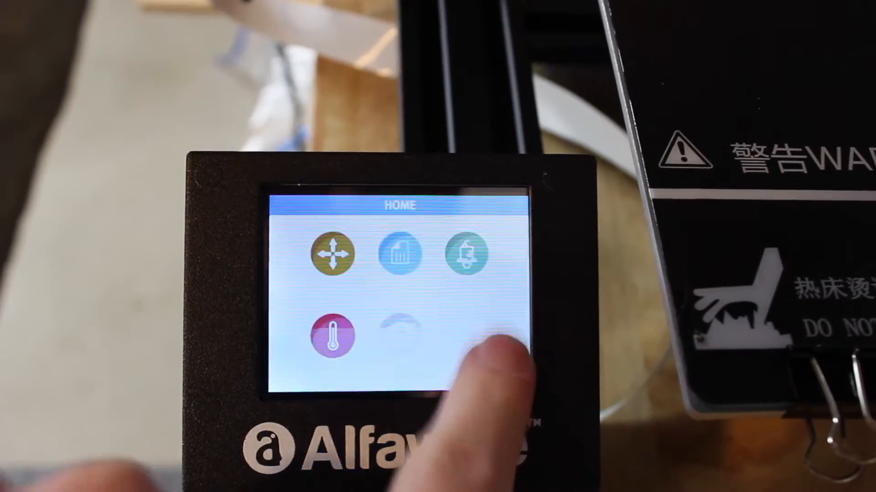
{"action": "left_click", "coordinate": [332, 254]}
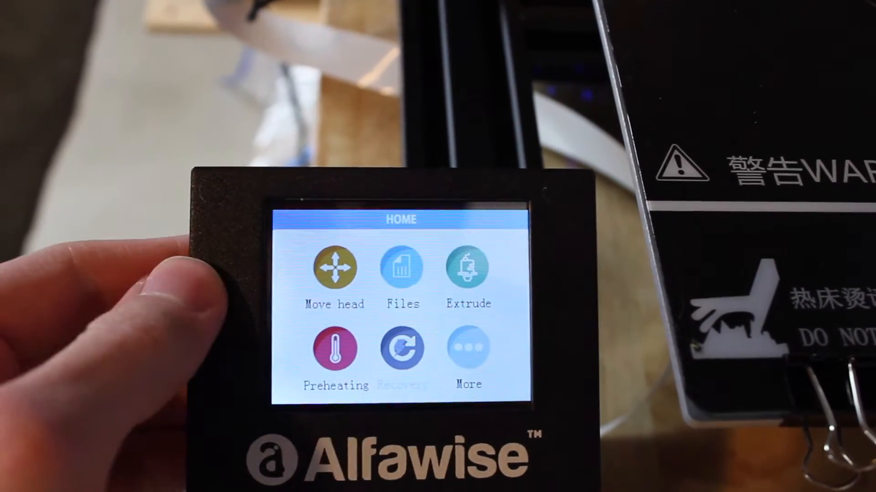
{"action": "left_click", "coordinate": [401, 265]}
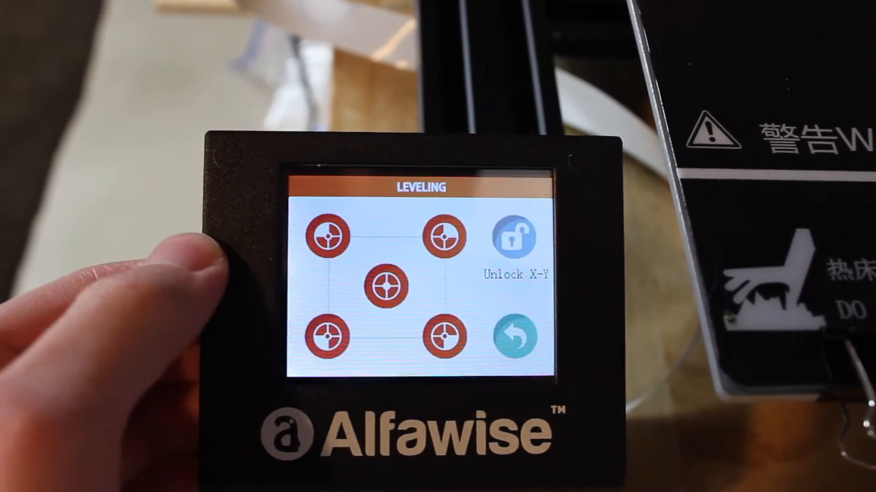
{"action": "left_click", "coordinate": [512, 335]}
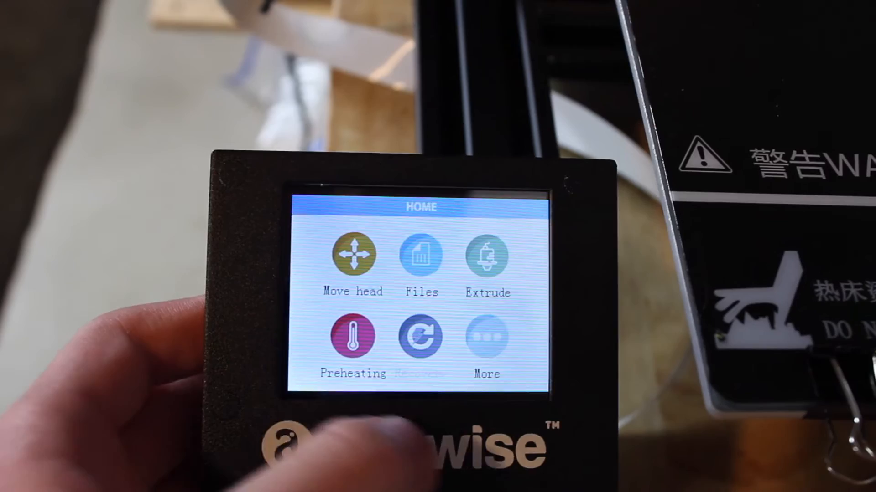
{"action": "left_click", "coordinate": [352, 335]}
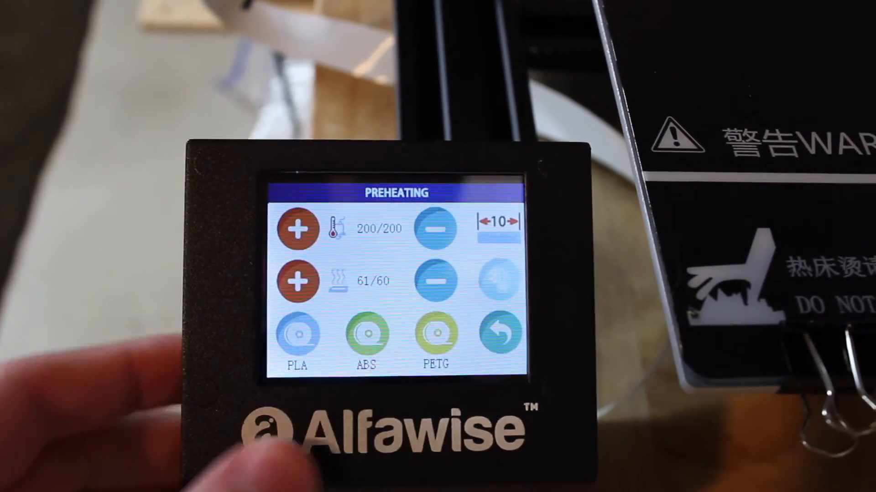
{"action": "left_click", "coordinate": [496, 332]}
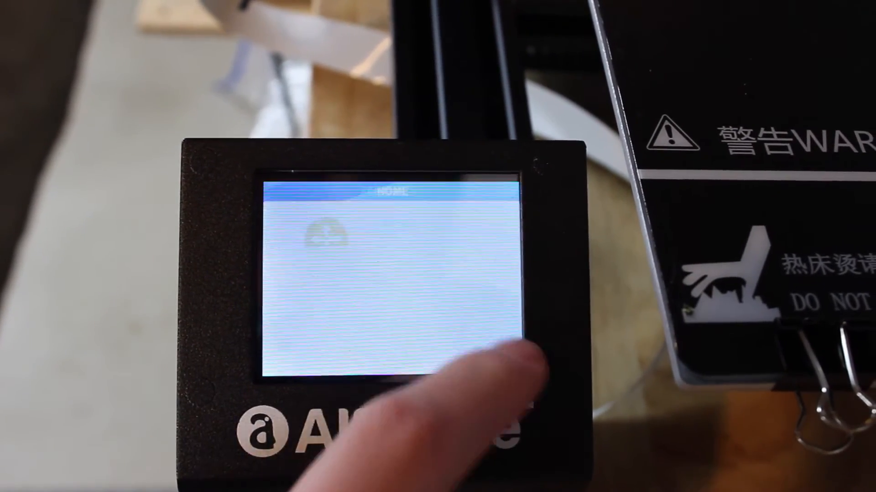